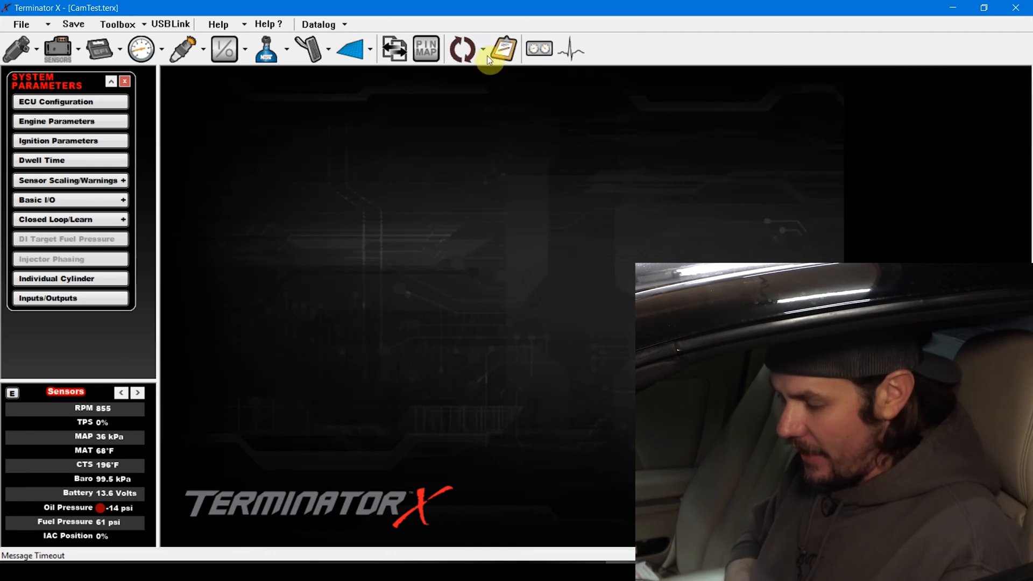
Run ECU Sync, dismiss the mismatch report, then go online with the ECU over USBLink
click(482, 48)
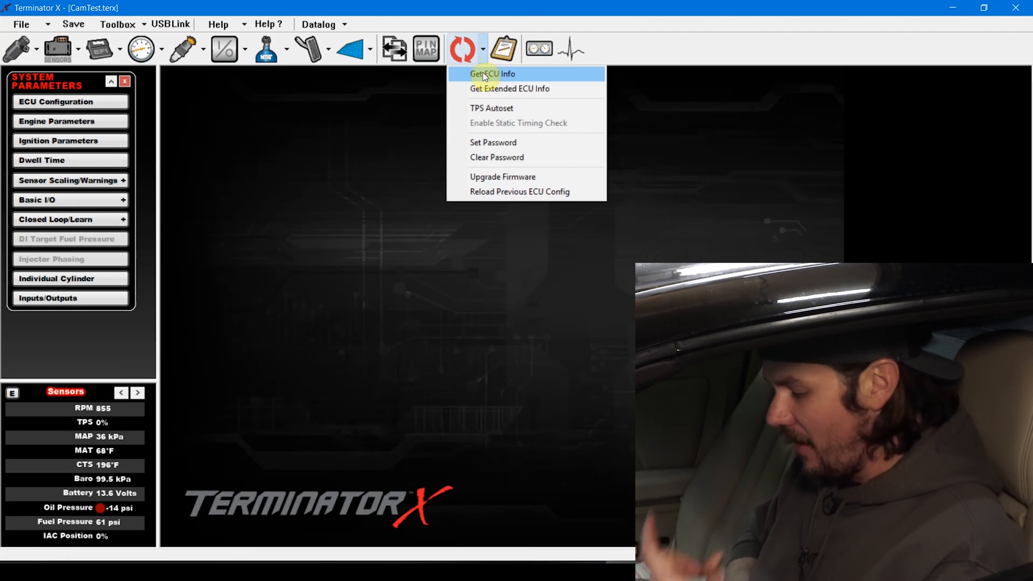
mouse_move(481, 71)
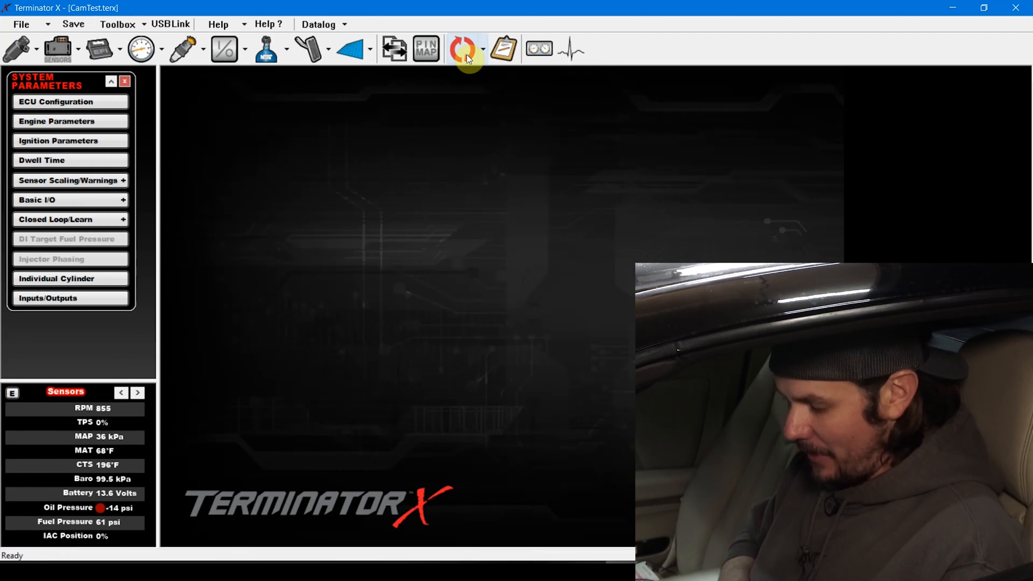
click(462, 50)
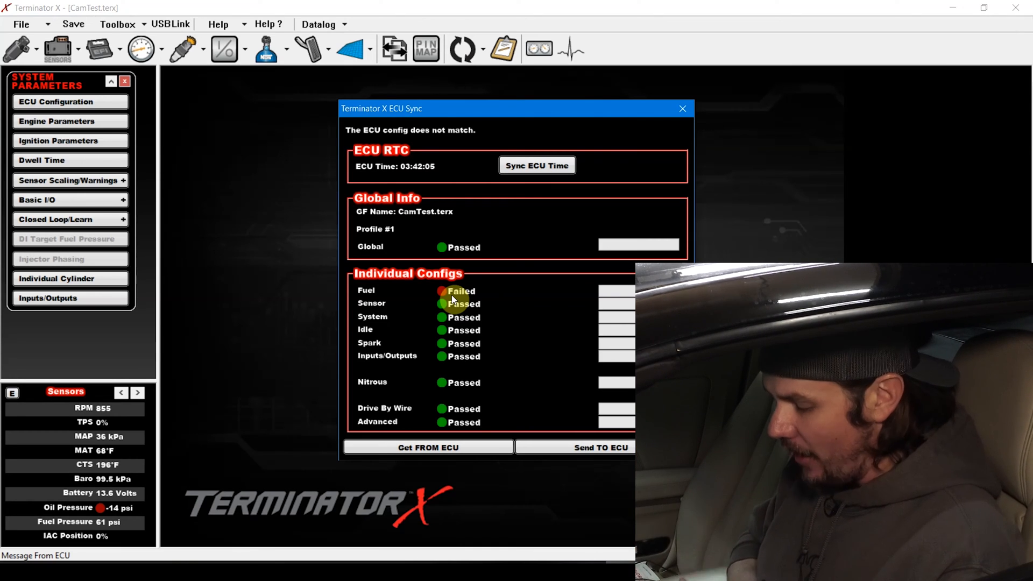
click(427, 448)
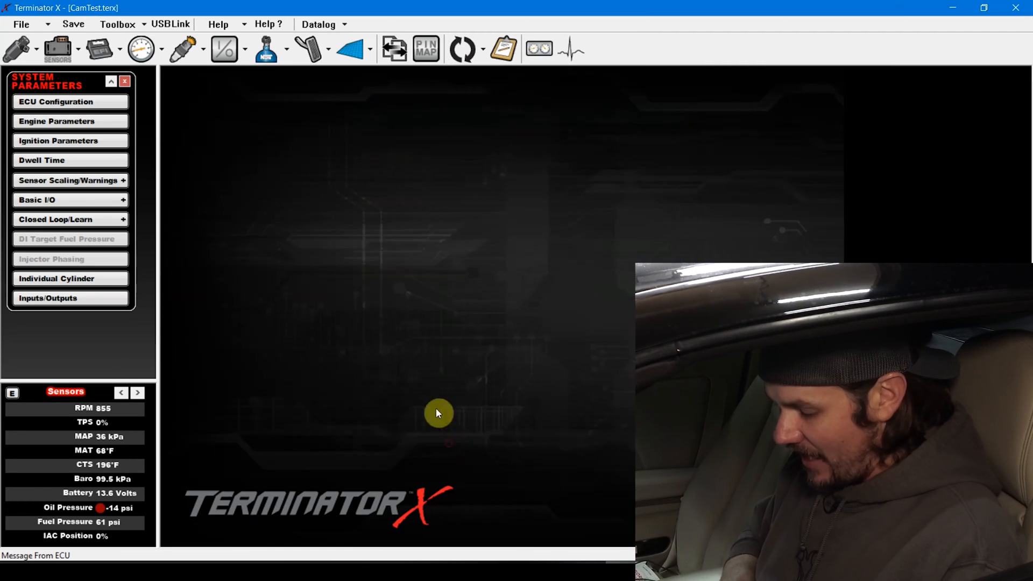
click(170, 25)
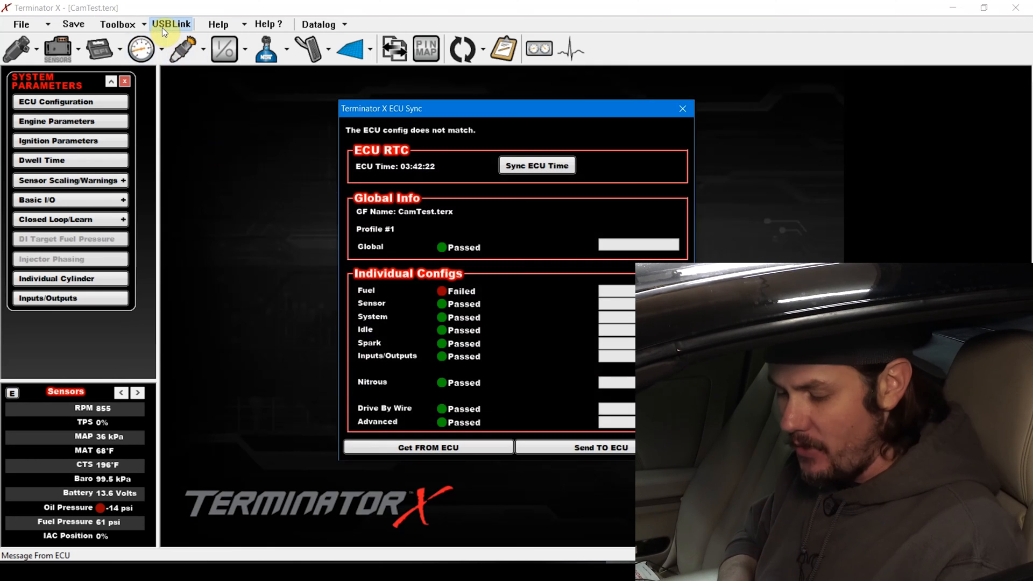
click(427, 447)
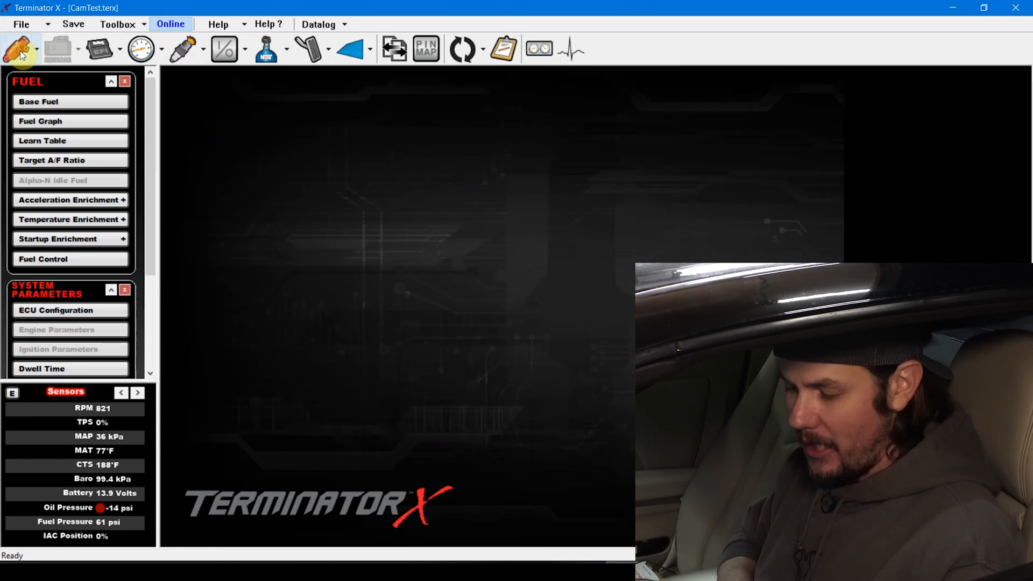
Bring up the Base Fuel VE table and select a couple of low-load cells
click(39, 101)
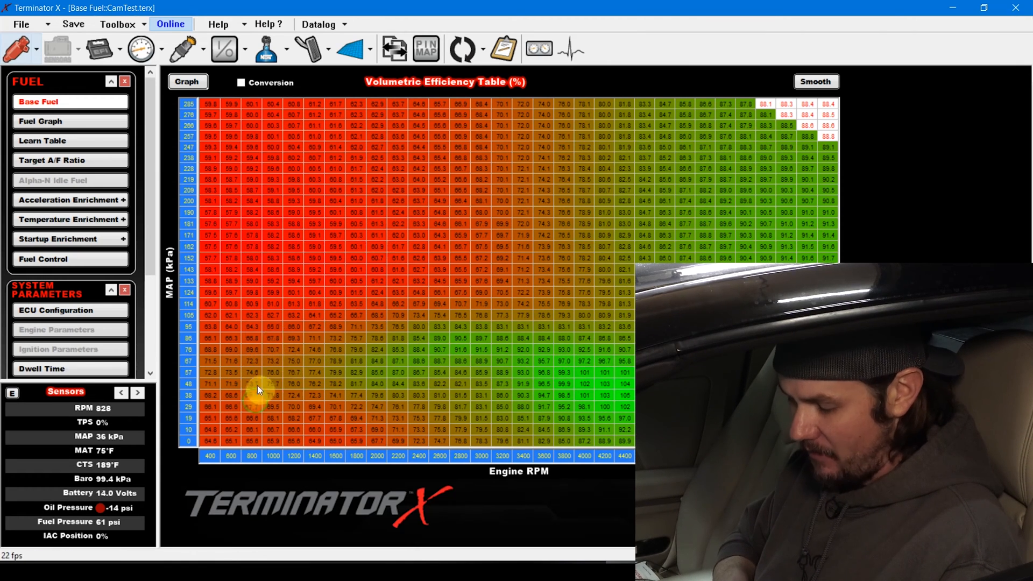
click(250, 373)
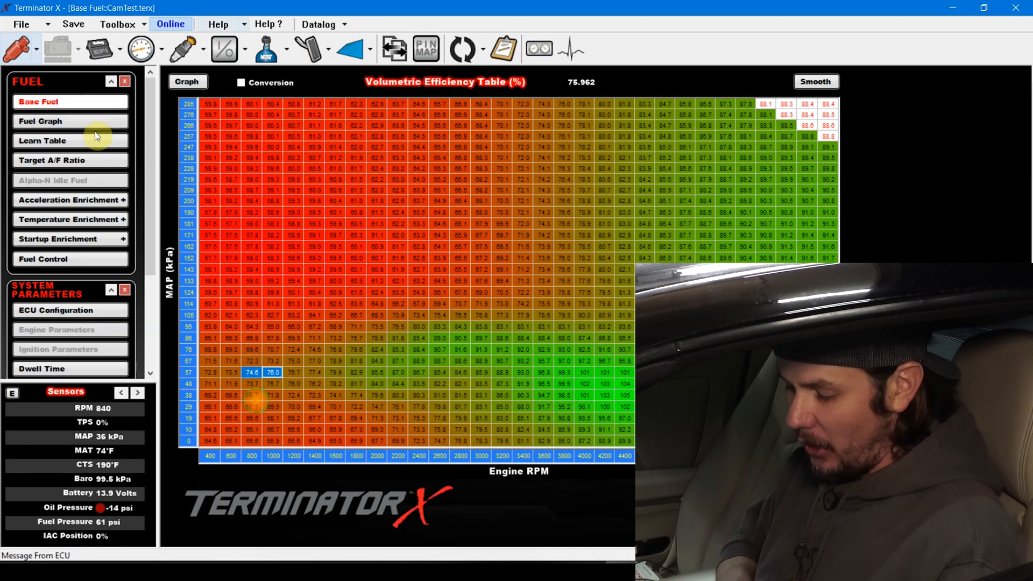
Check the learn table's low-load corrections, then go to Closed Loop/Learn parameters
click(43, 140)
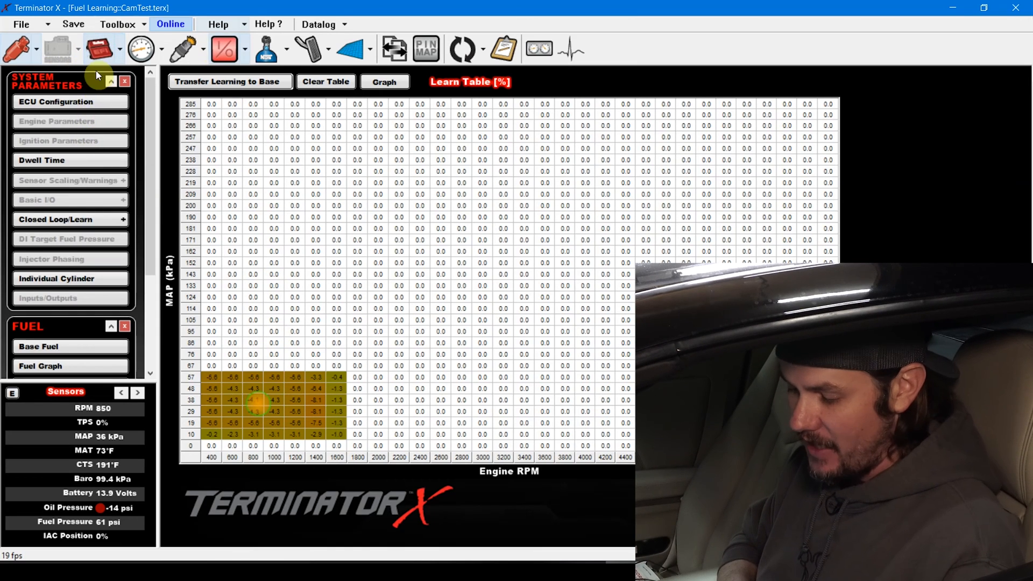
click(62, 218)
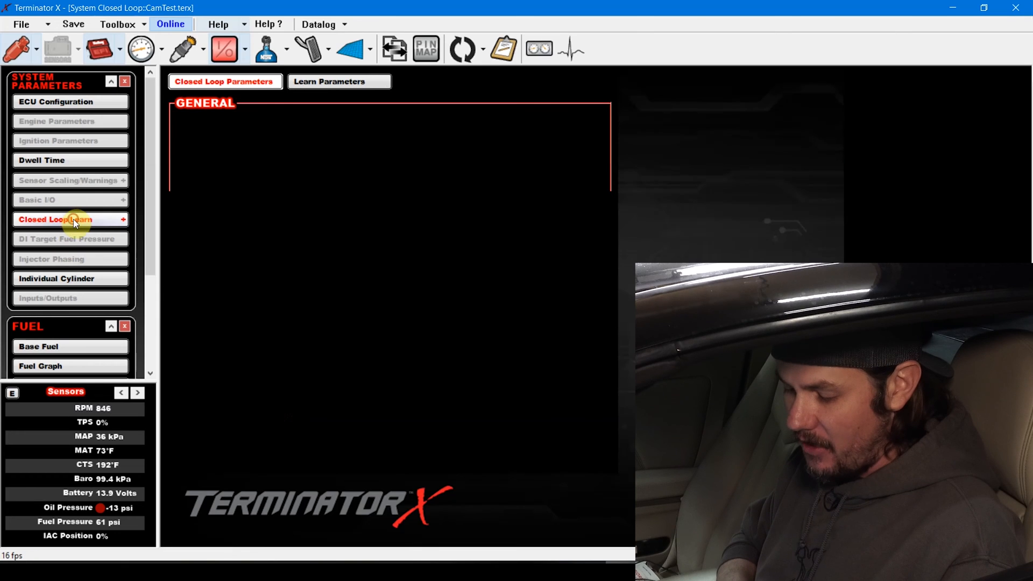
click(65, 219)
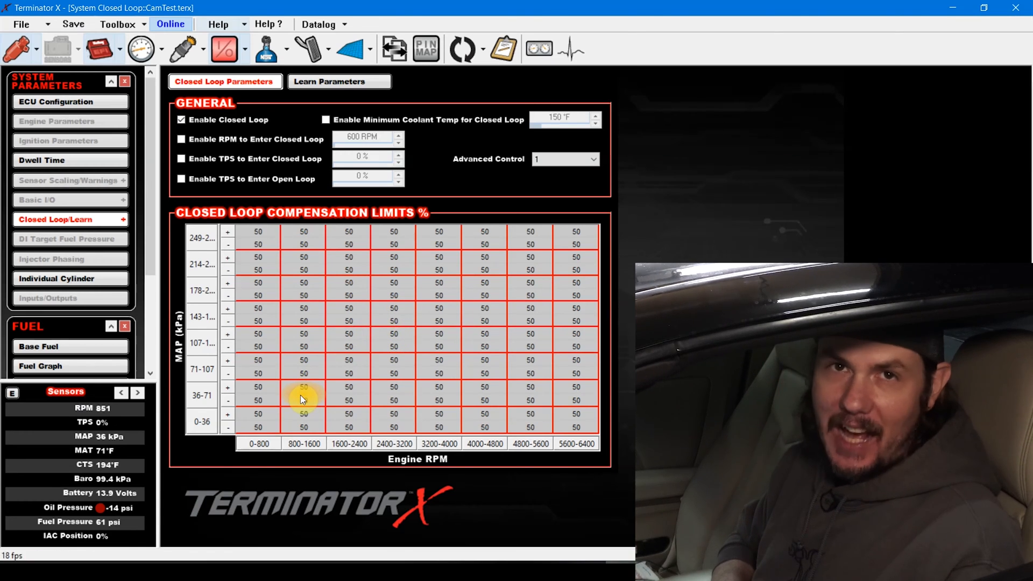
mouse_move(428, 205)
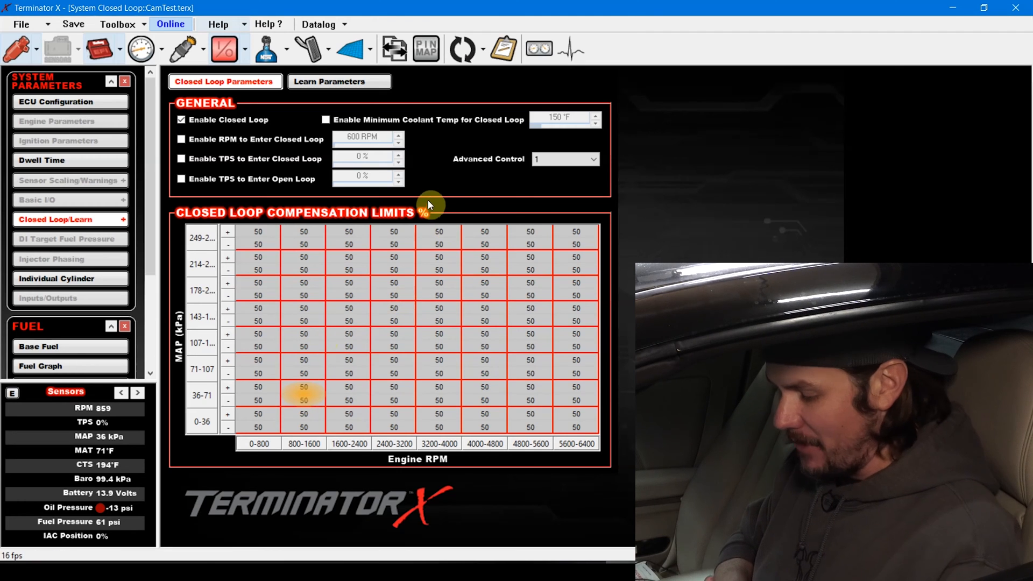
mouse_move(649, 154)
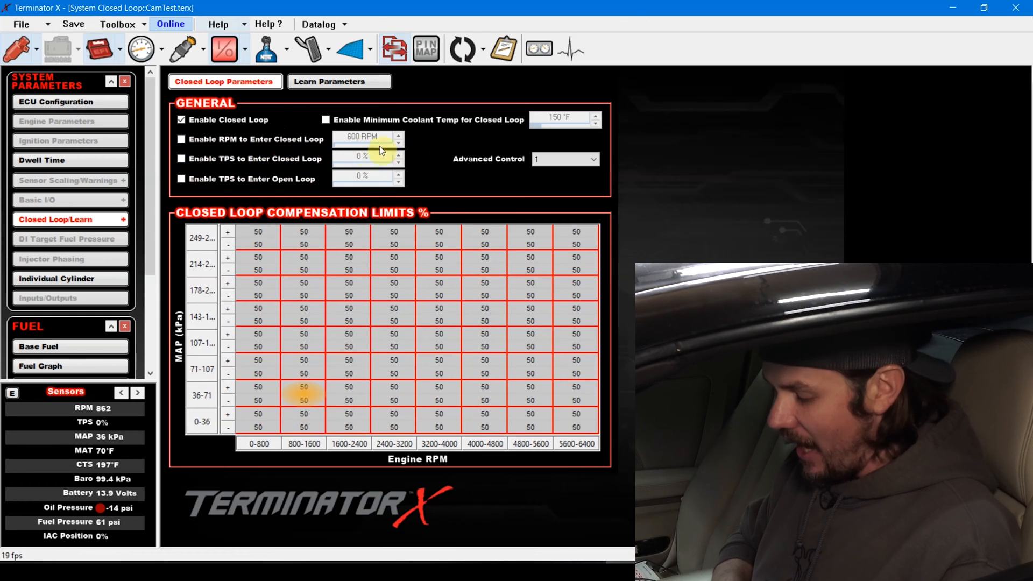
click(339, 81)
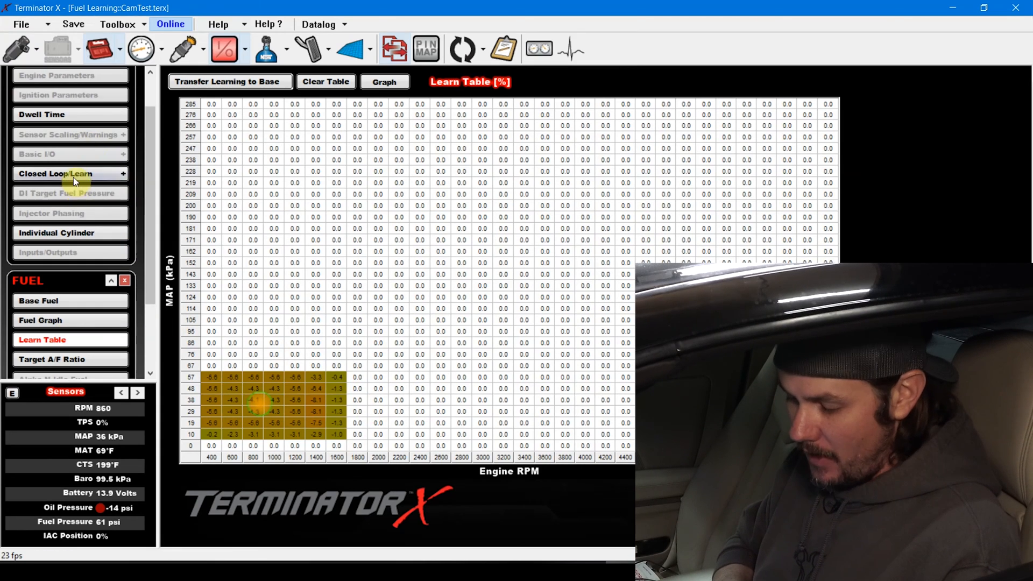
click(54, 174)
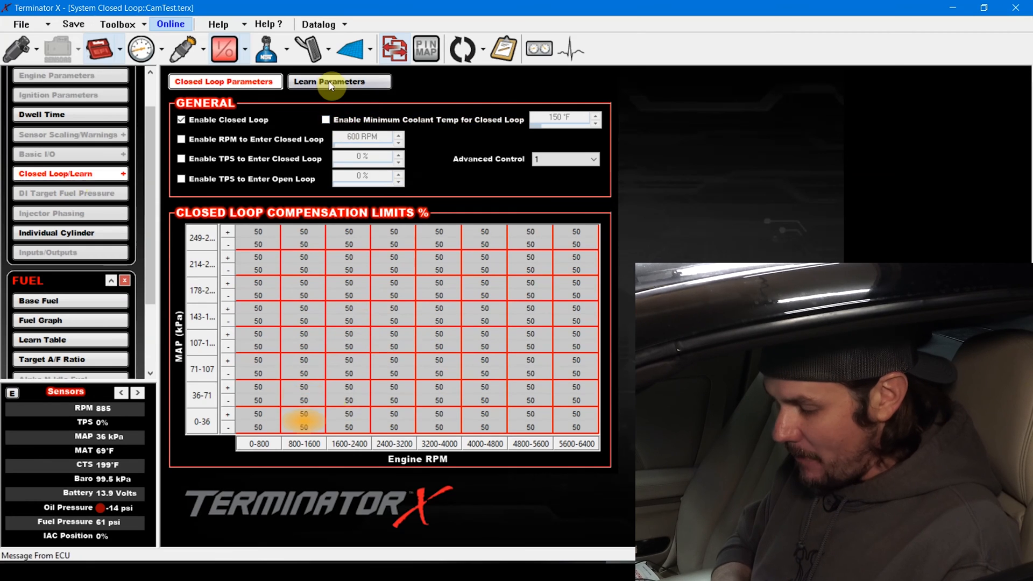
Review Learn Parameters: base fuel learn enabled, 80% gain, 100% compensation limits
click(339, 81)
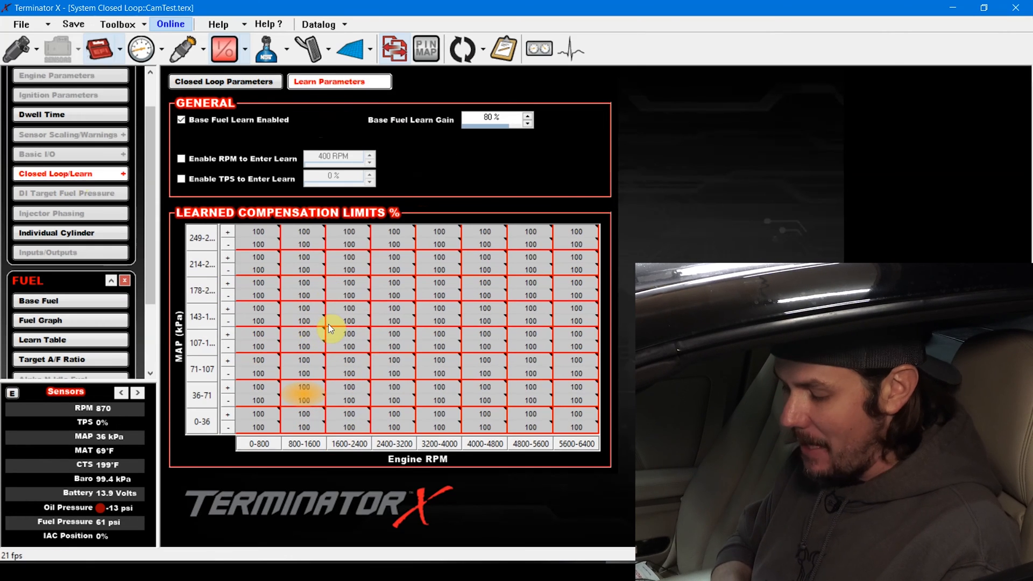
mouse_move(550, 378)
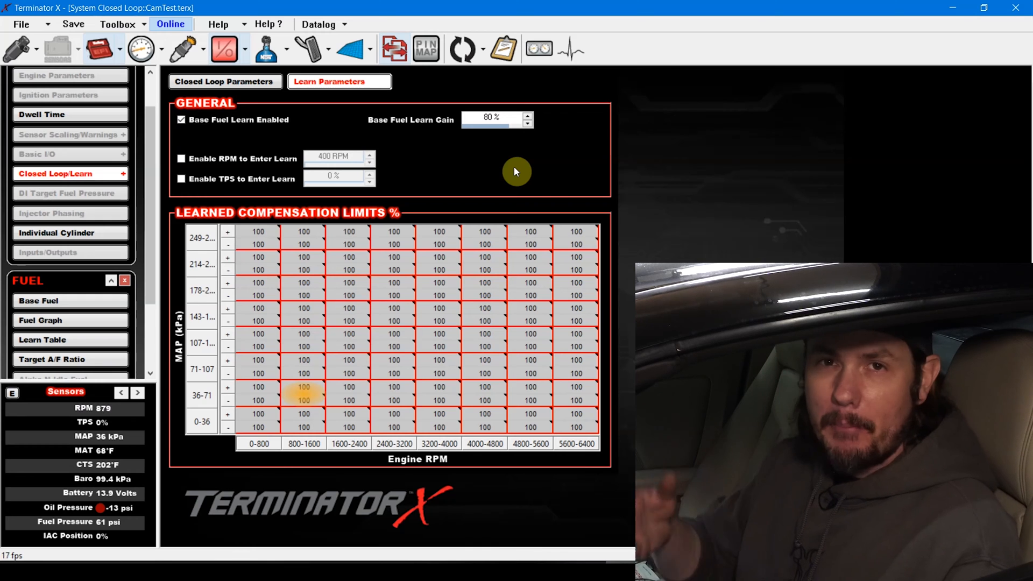
mouse_move(497, 112)
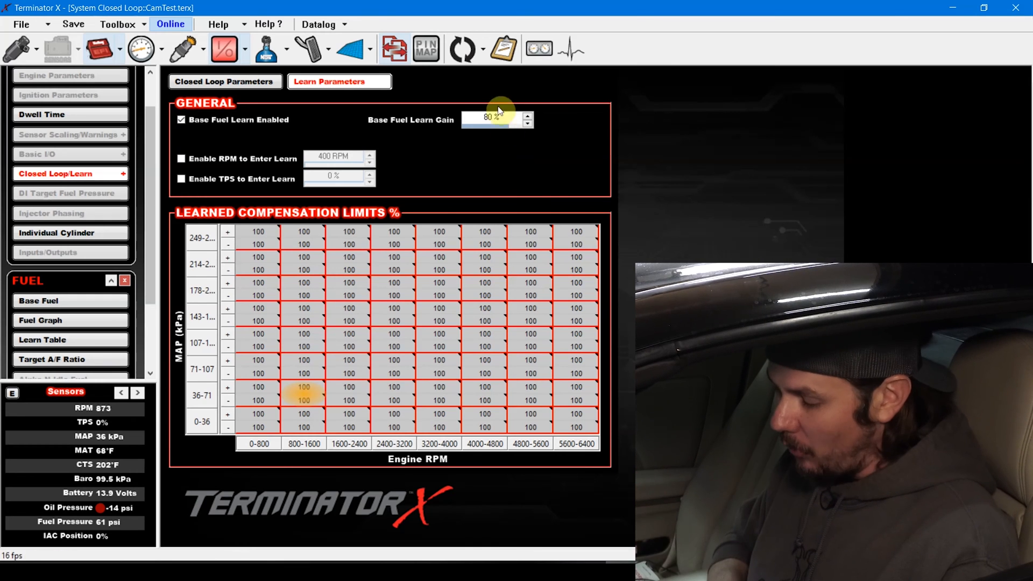
mouse_move(484, 202)
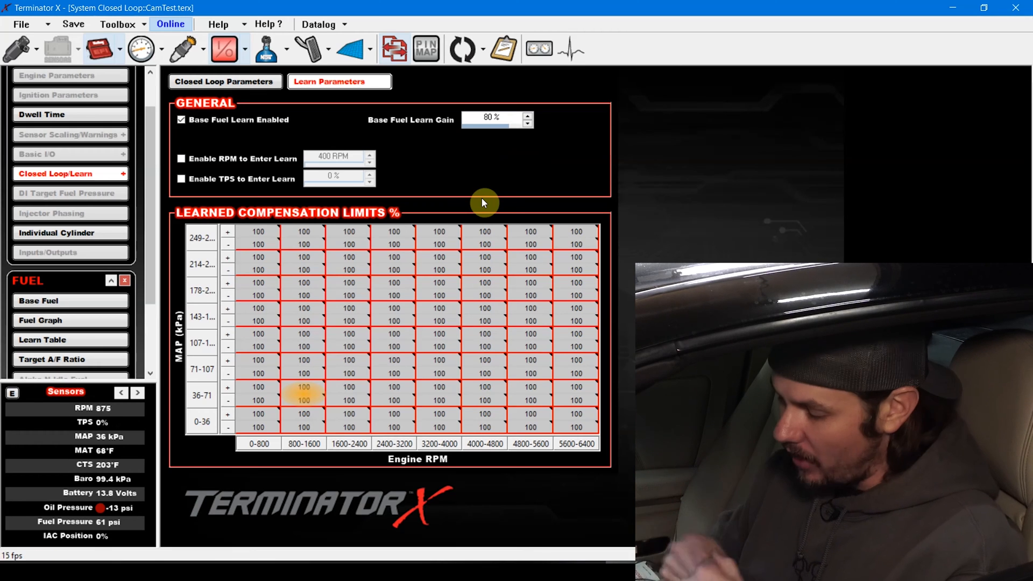
mouse_move(498, 135)
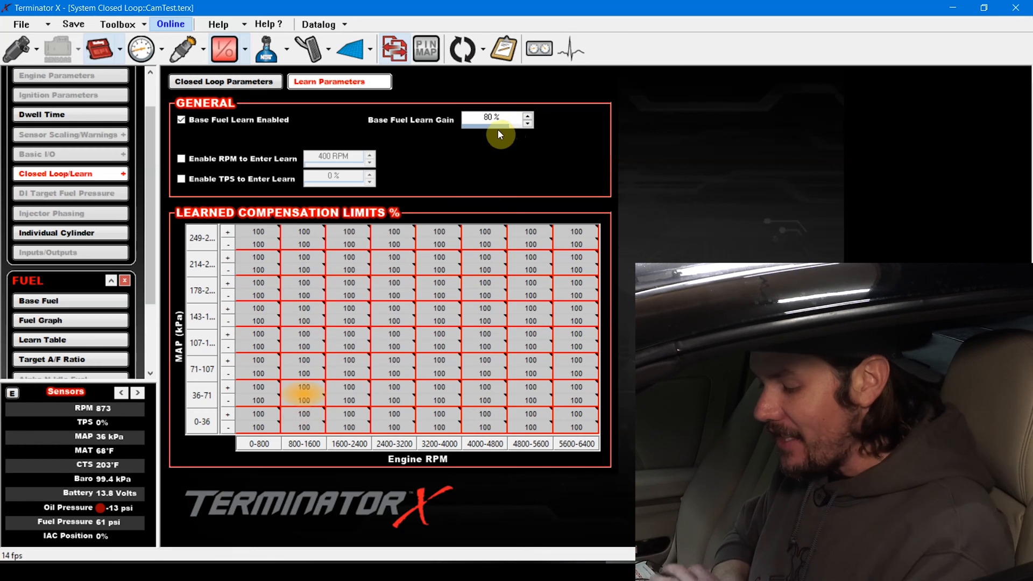
mouse_move(459, 192)
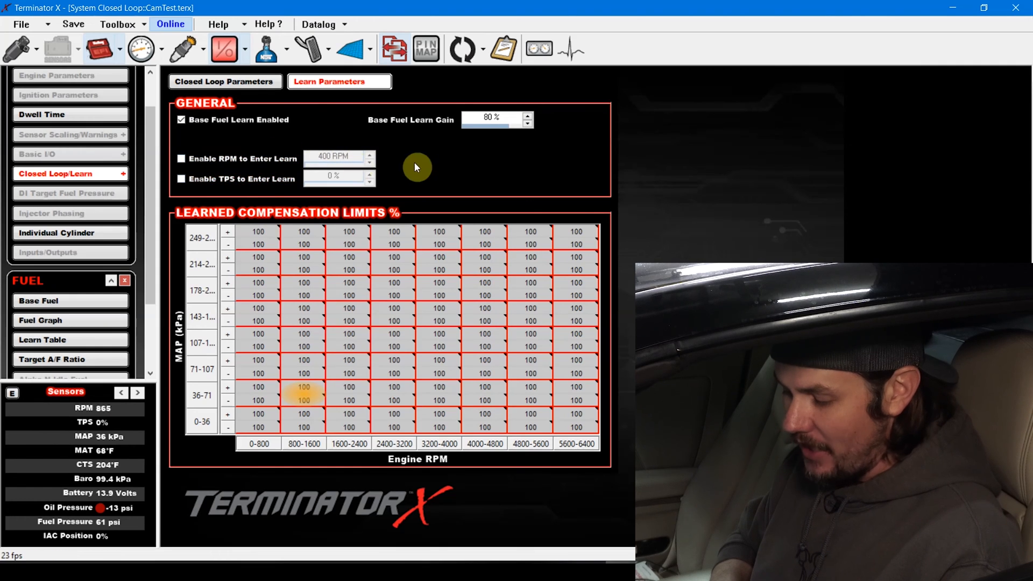
mouse_move(441, 192)
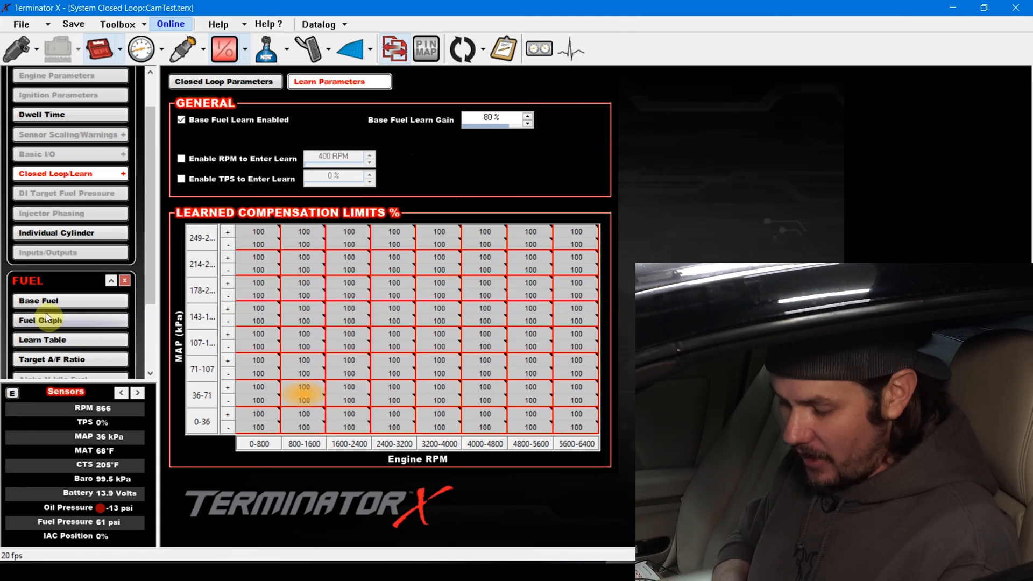
mouse_move(152, 99)
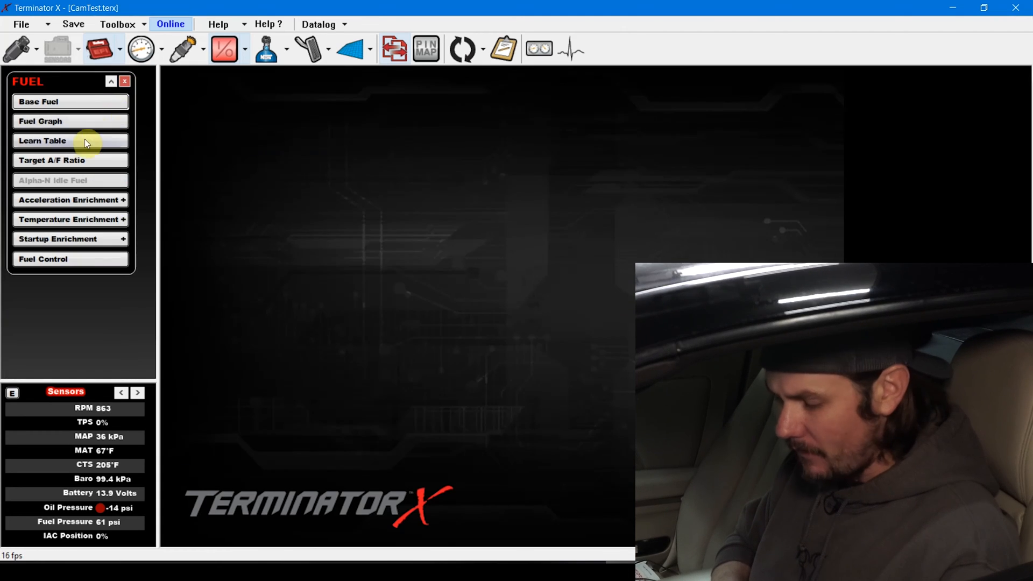
Transfer the learn table and accept smoothing it into the base fuel table
click(43, 140)
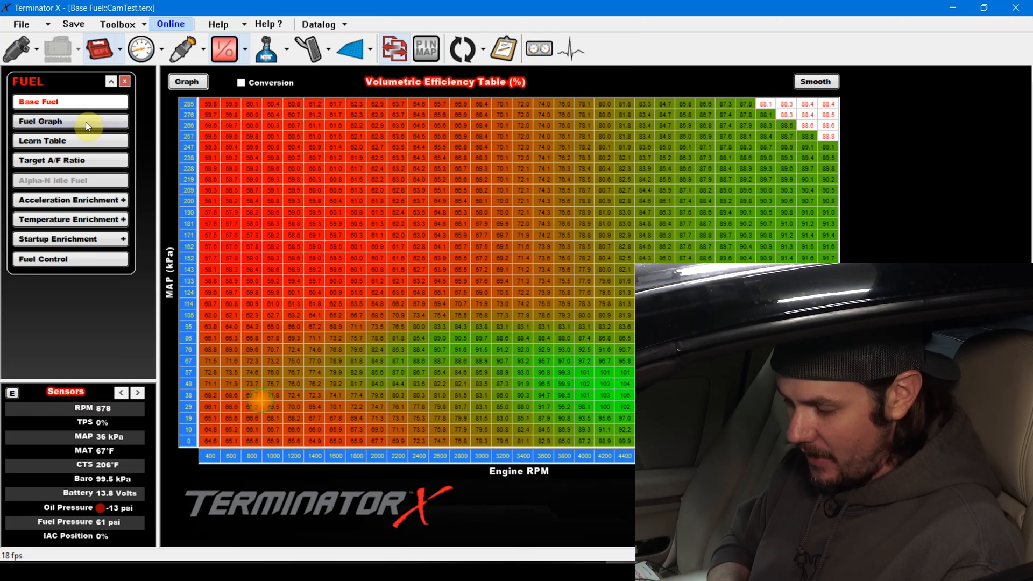
click(43, 140)
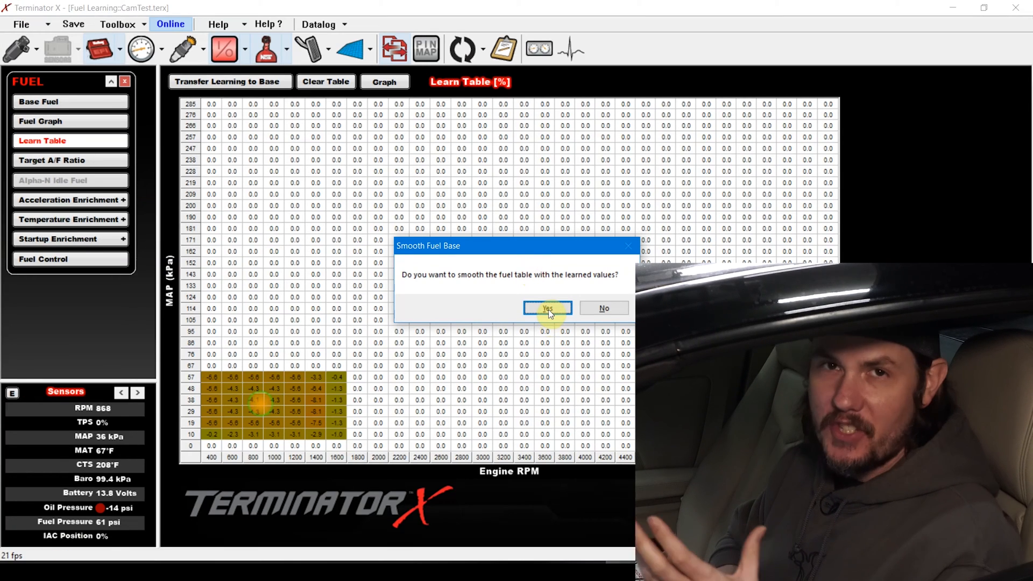
click(547, 309)
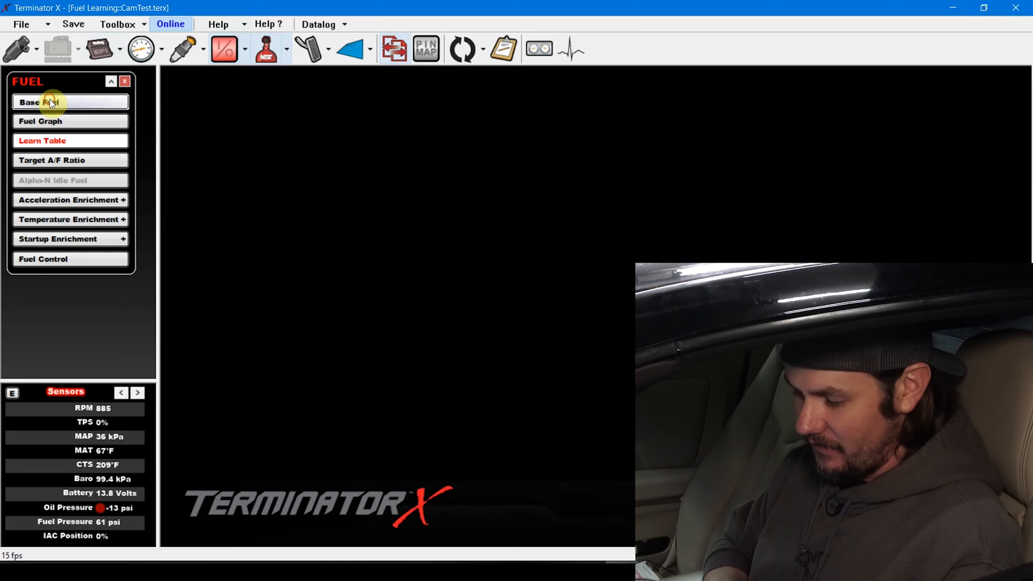
Confirm the updated VE table and that the learn table now reads all zeros
click(40, 101)
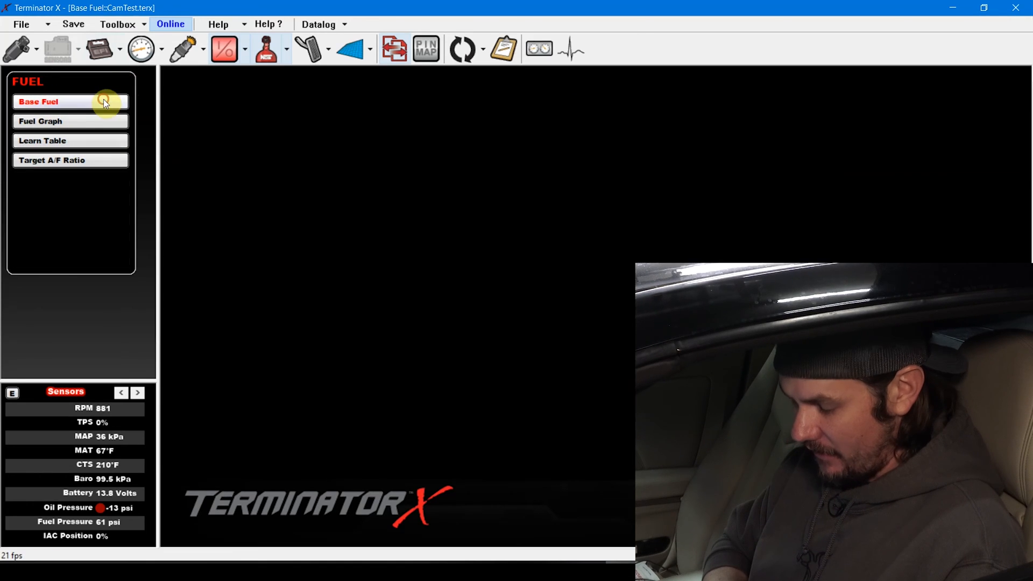
click(65, 101)
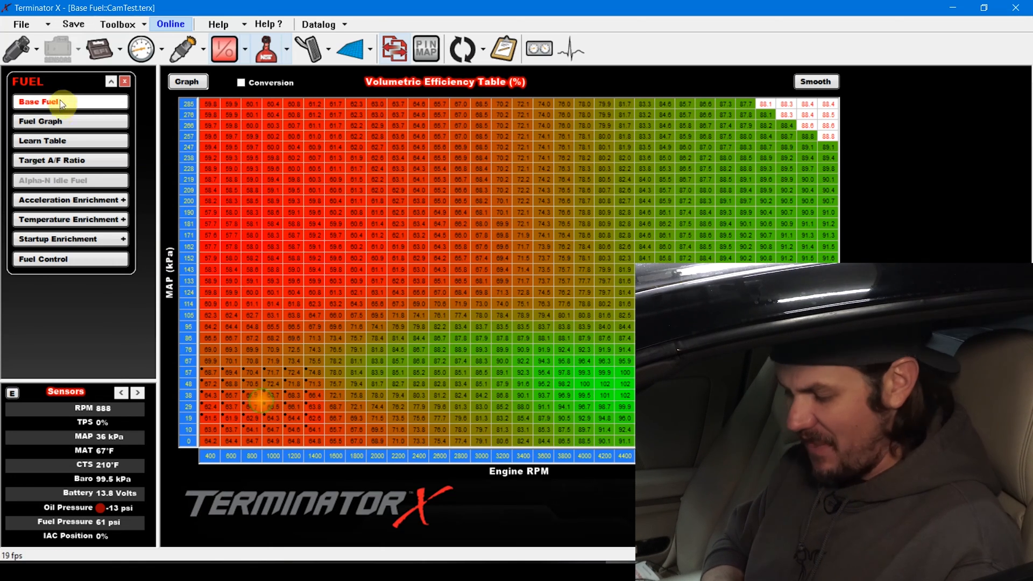
click(43, 140)
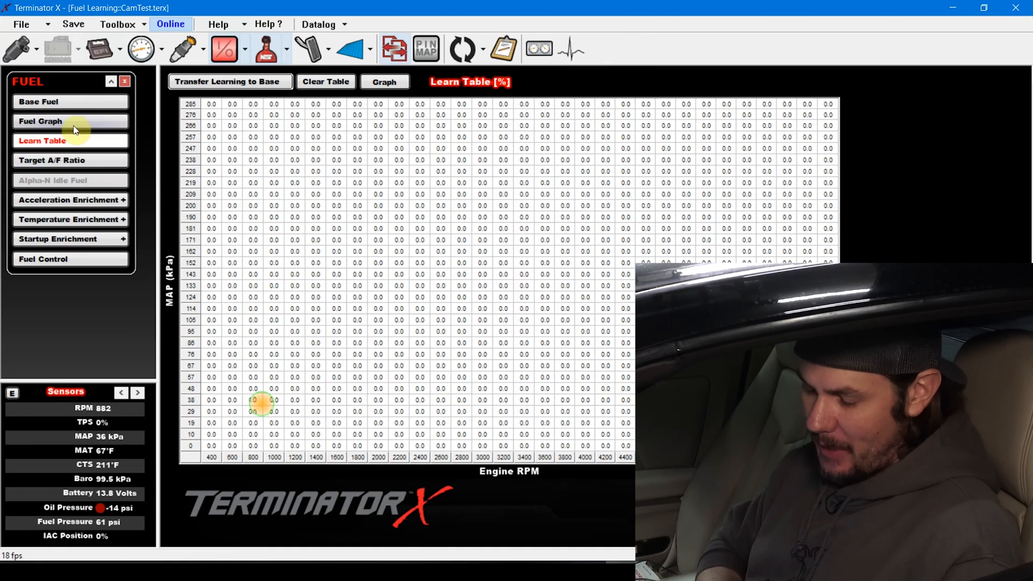
View the smoothed VE table as a 3D fuel graph, then head to Target A/F Ratio
click(39, 101)
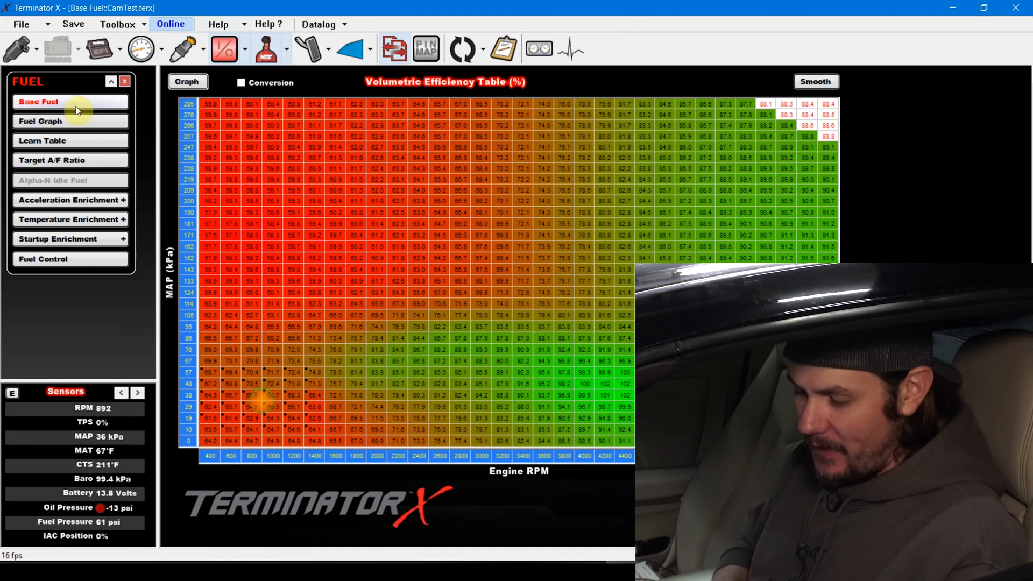
click(70, 122)
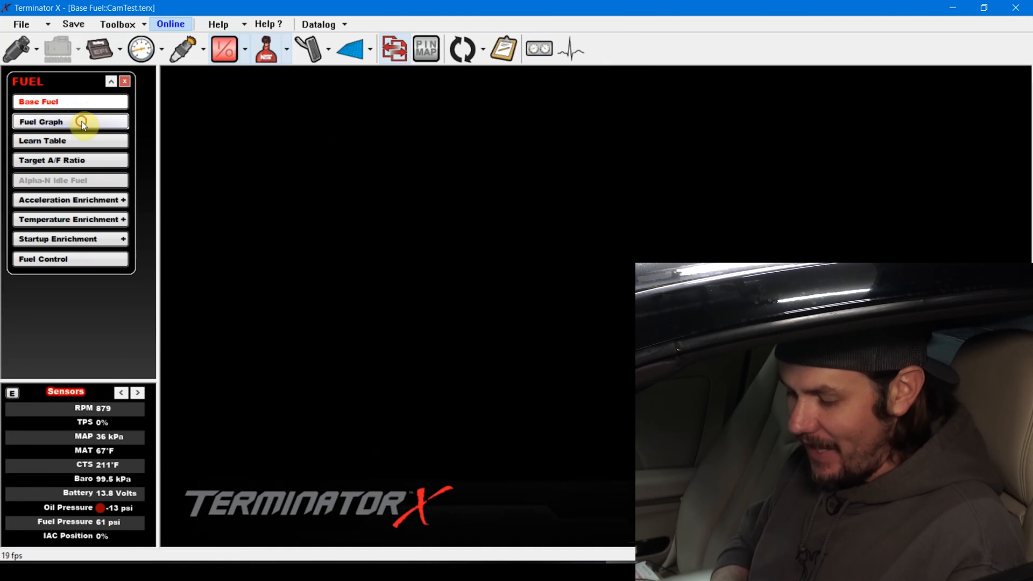
click(70, 121)
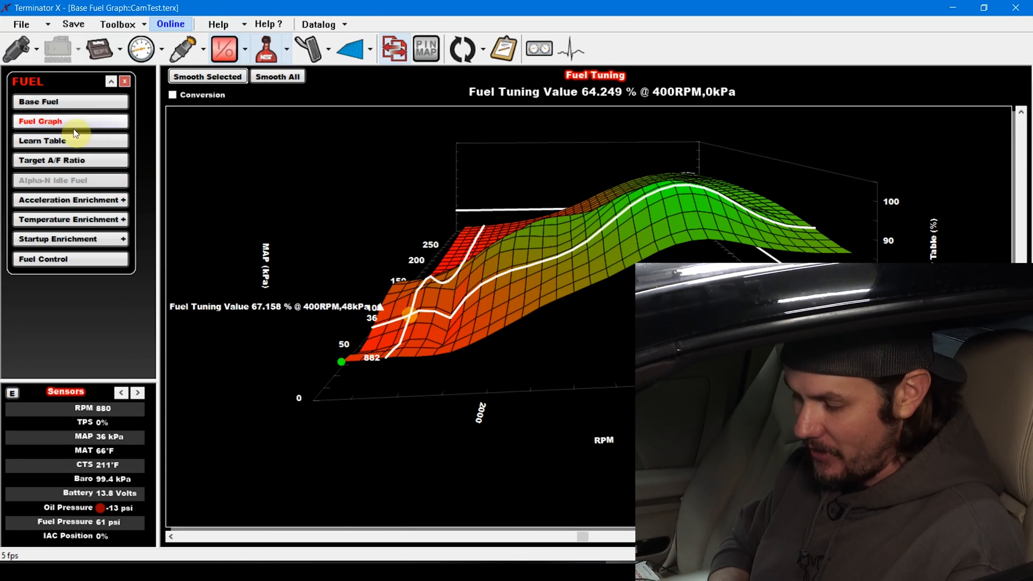
click(53, 160)
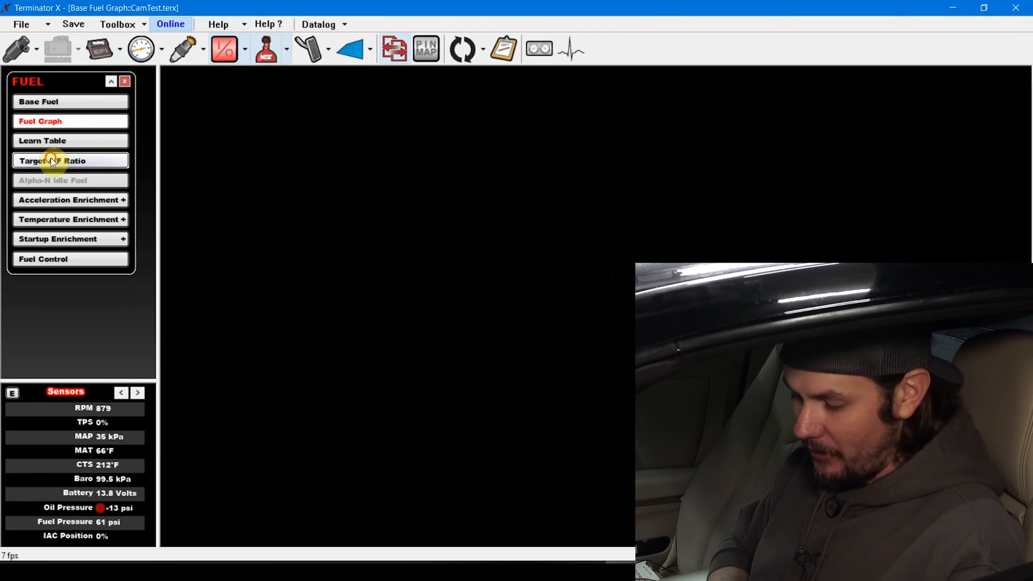
Review the target A/F table (14.7 low RPM, 12.5 high RPM), then go to Acceleration Enrichment
click(53, 161)
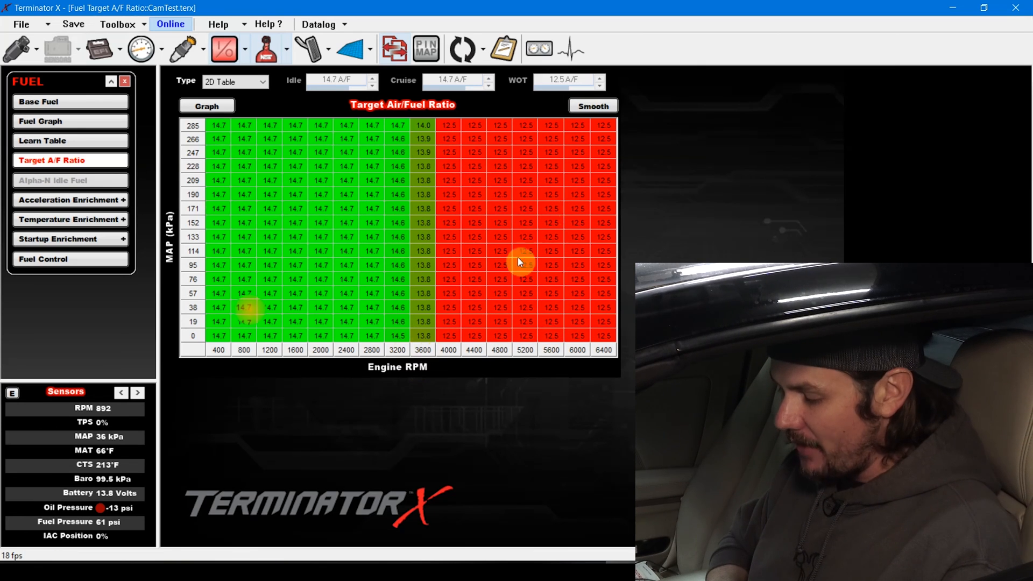
mouse_move(515, 251)
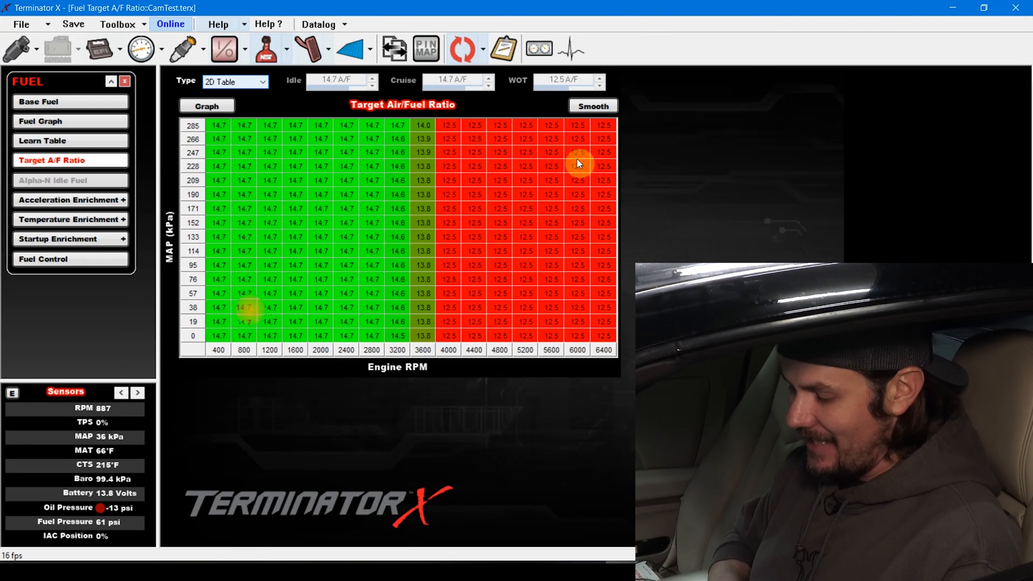
click(69, 200)
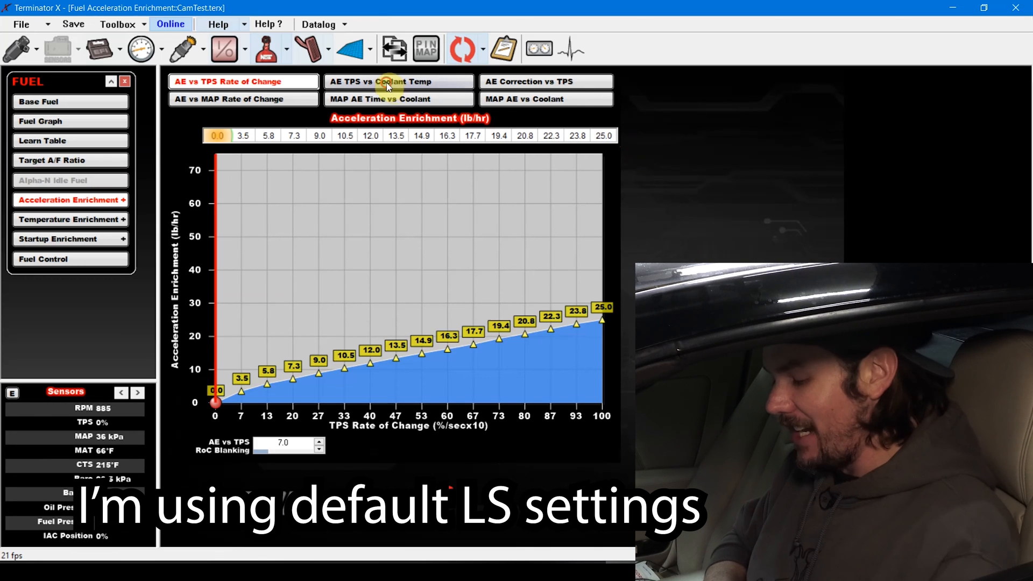
Compare AE vs coolant temp and AE vs TPS rate curves, then go to Temperature Enrichment
click(398, 81)
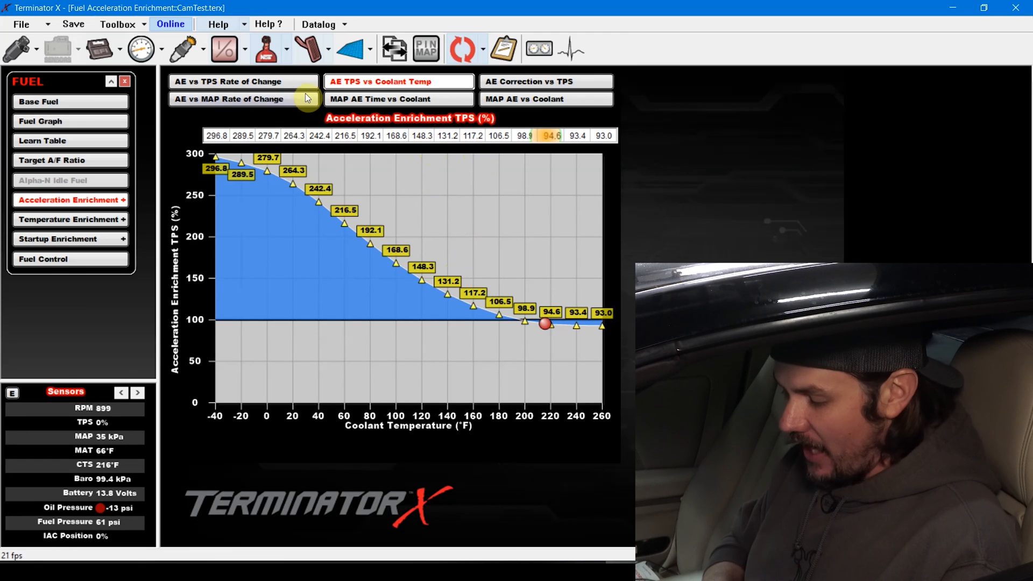
click(243, 81)
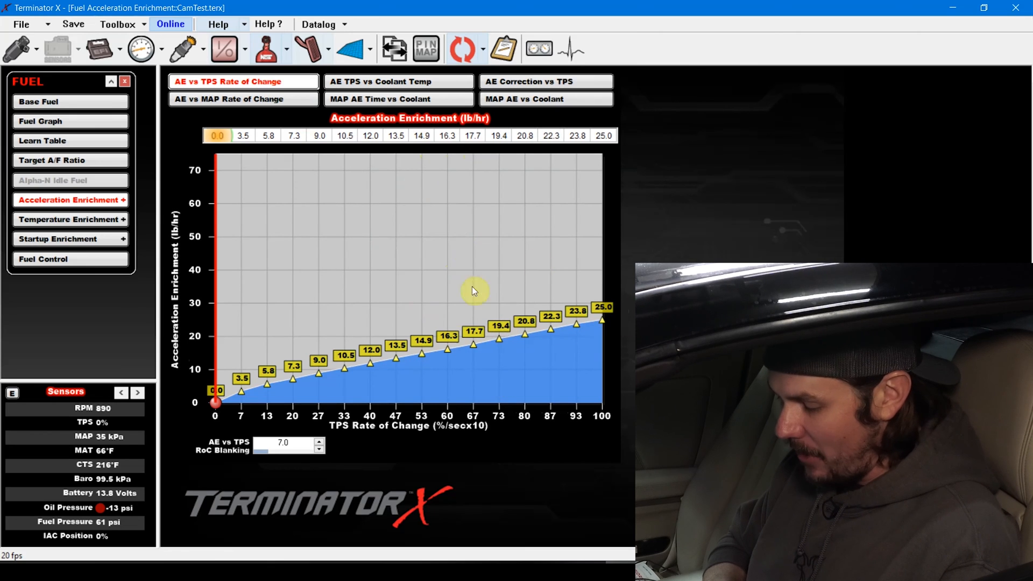
click(68, 218)
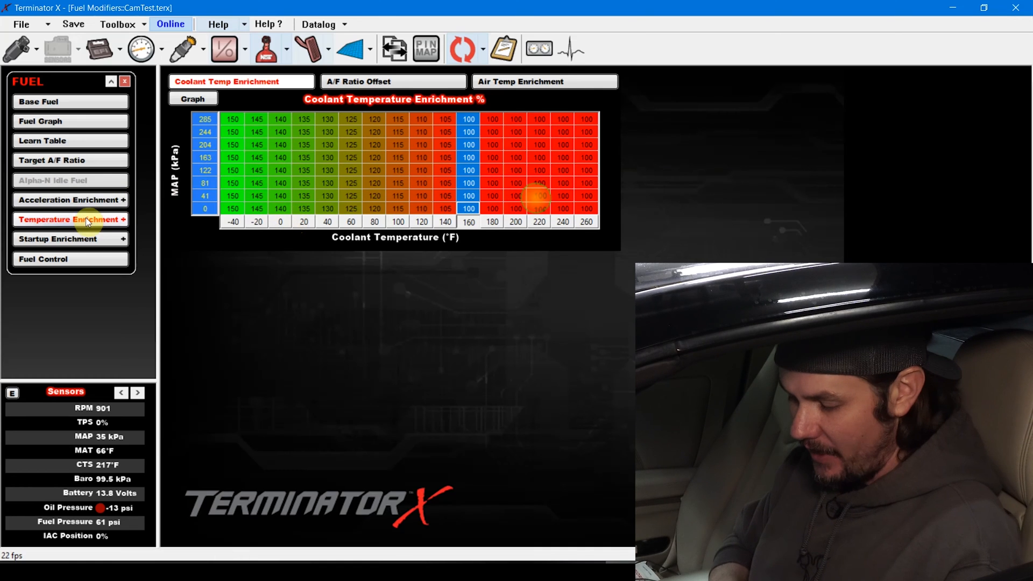
Show the Startup Enrichment cranking fuel curve (clear flood 65% TPS, prime 150%)
click(62, 239)
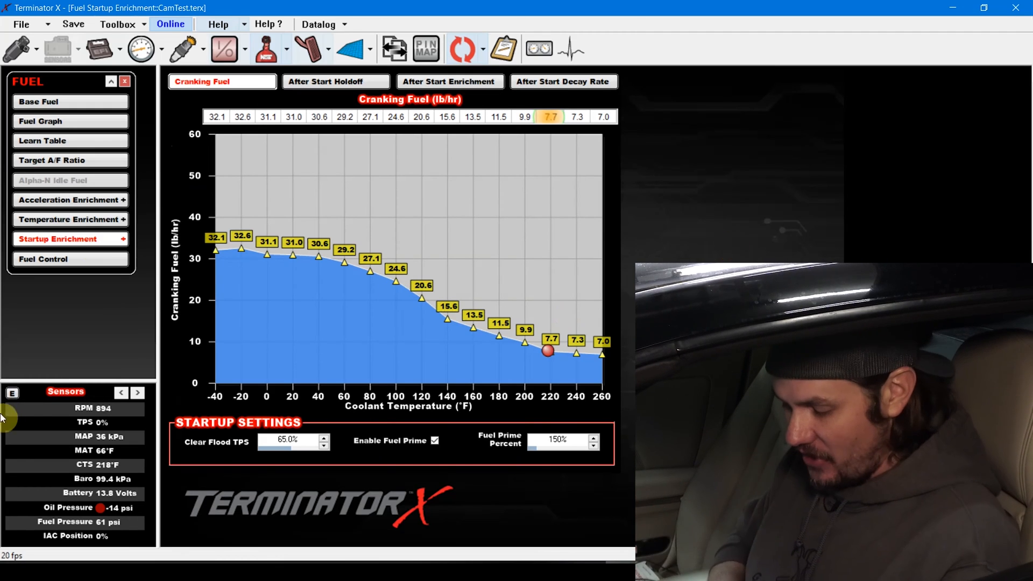
With cold-start gauges shown, lower the 60°F cranking fuel point to 28.9 lb/hr
click(137, 391)
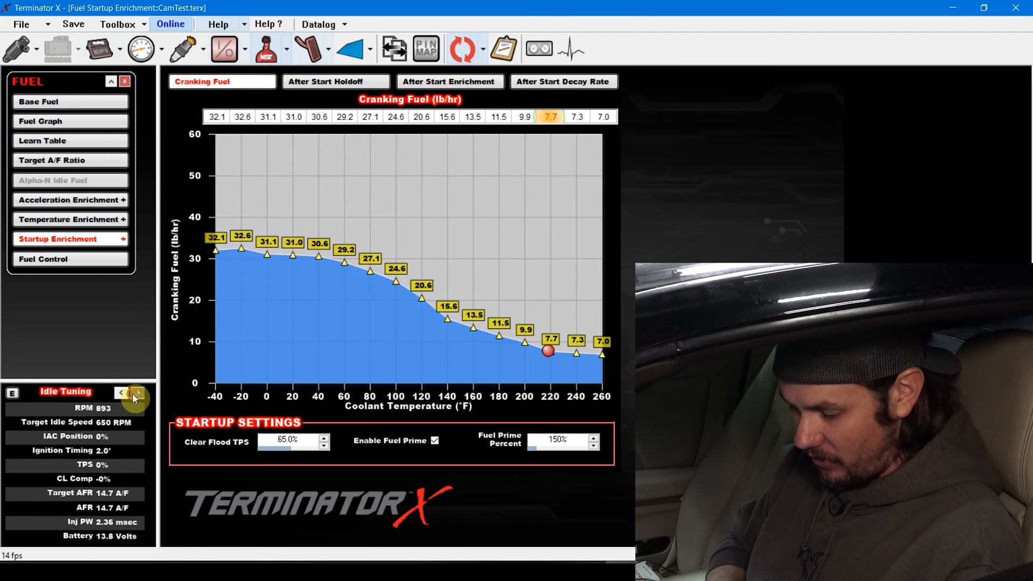
click(133, 393)
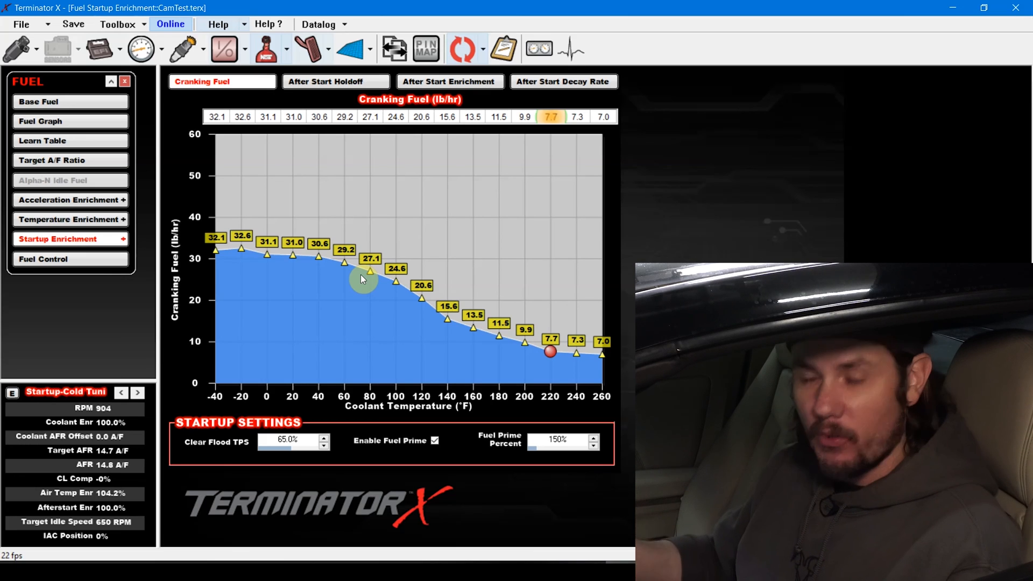
drag(361, 270, 347, 262)
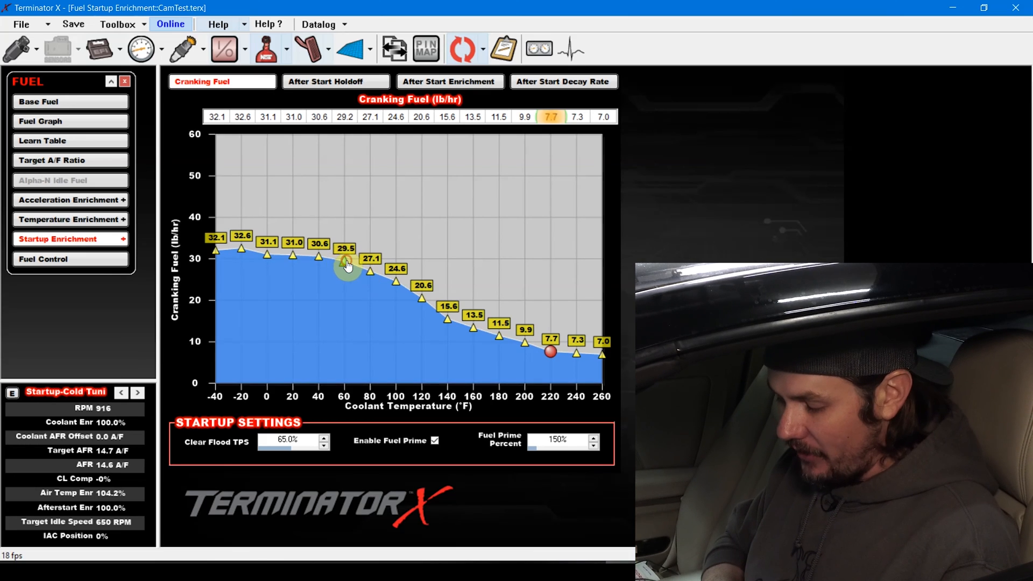
drag(345, 259, 348, 270)
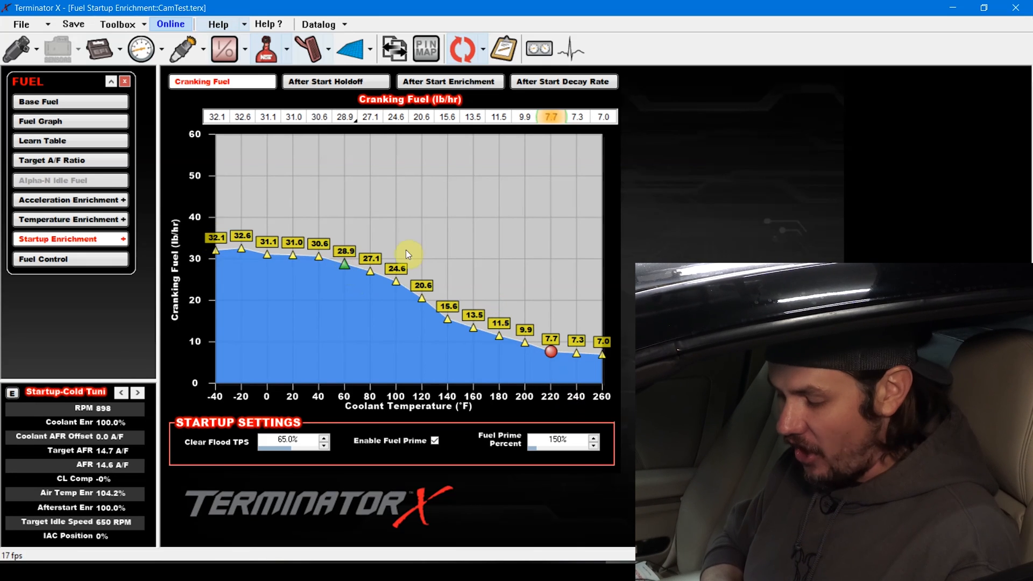
click(43, 258)
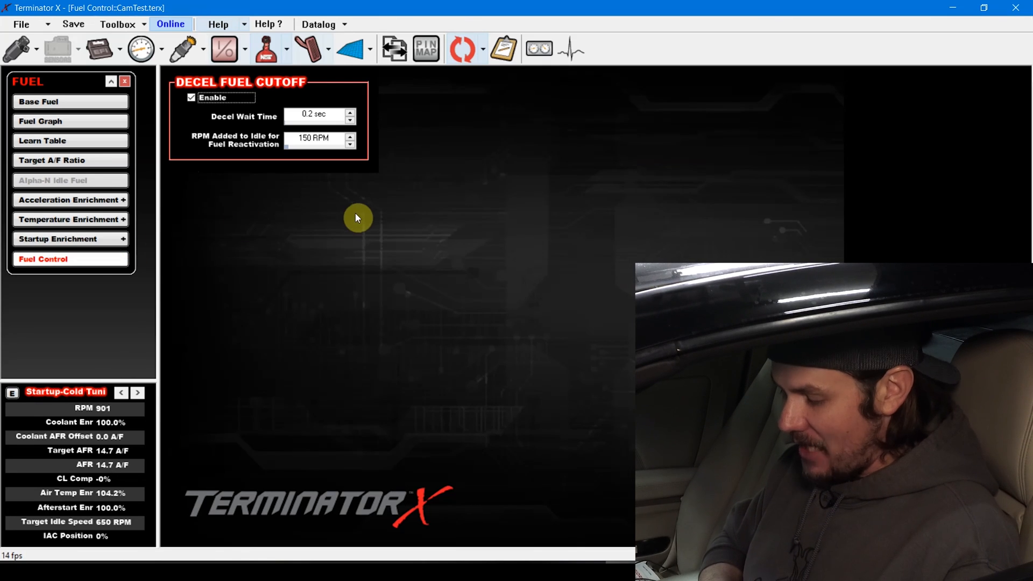
mouse_move(361, 210)
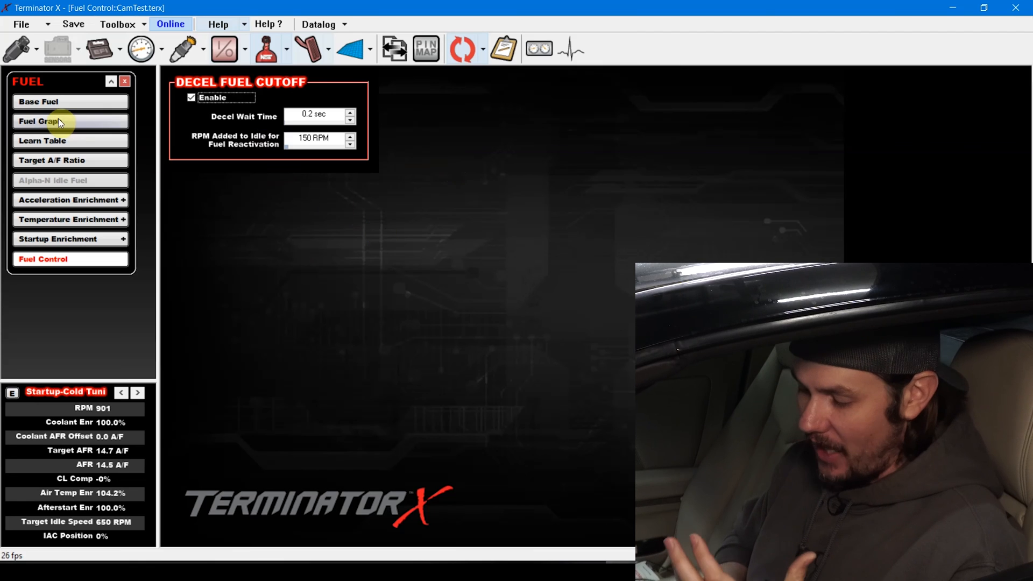
Confirm the learn table is still zeroed, then return to the base volumetric efficiency table
click(43, 140)
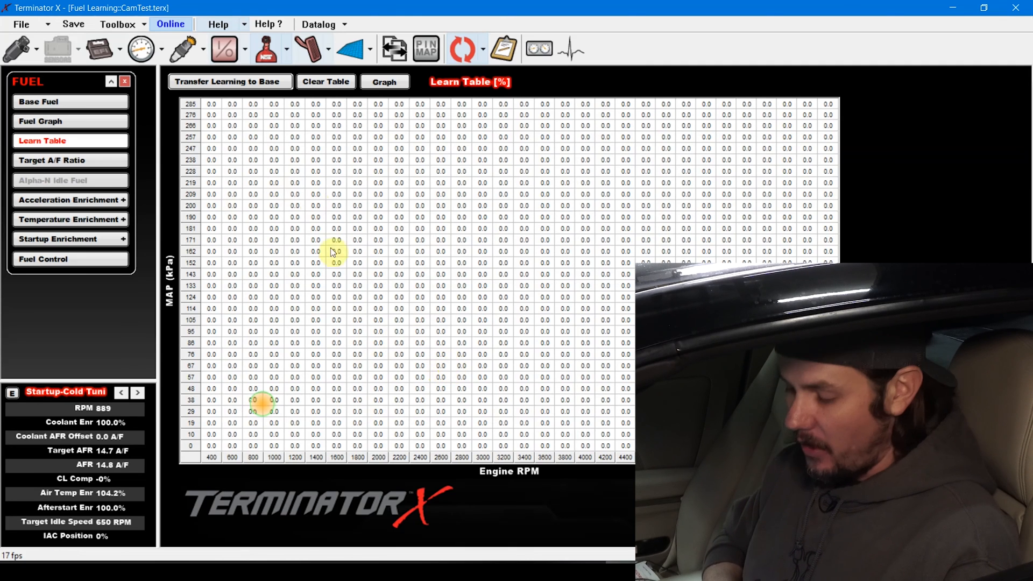
click(39, 101)
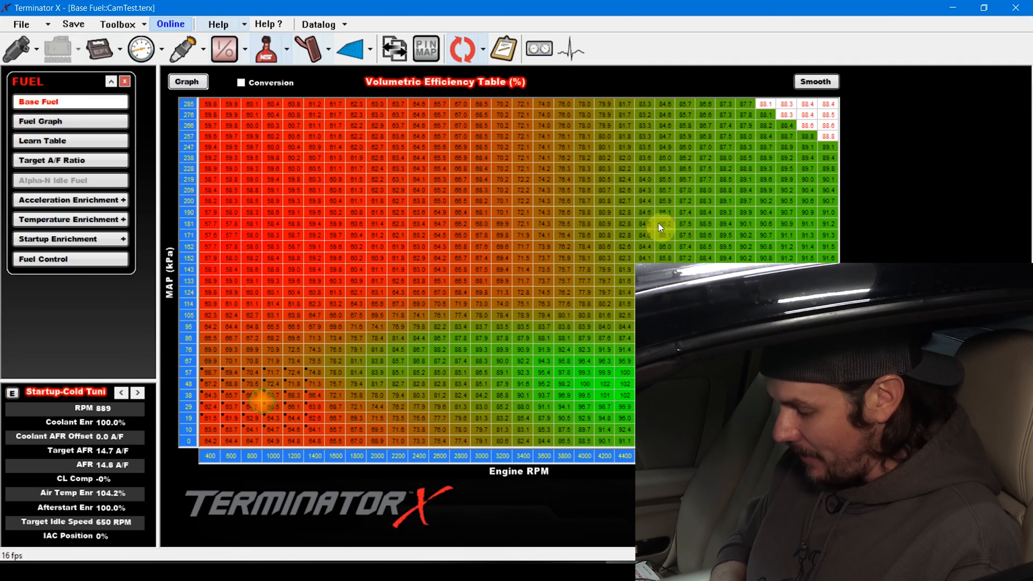